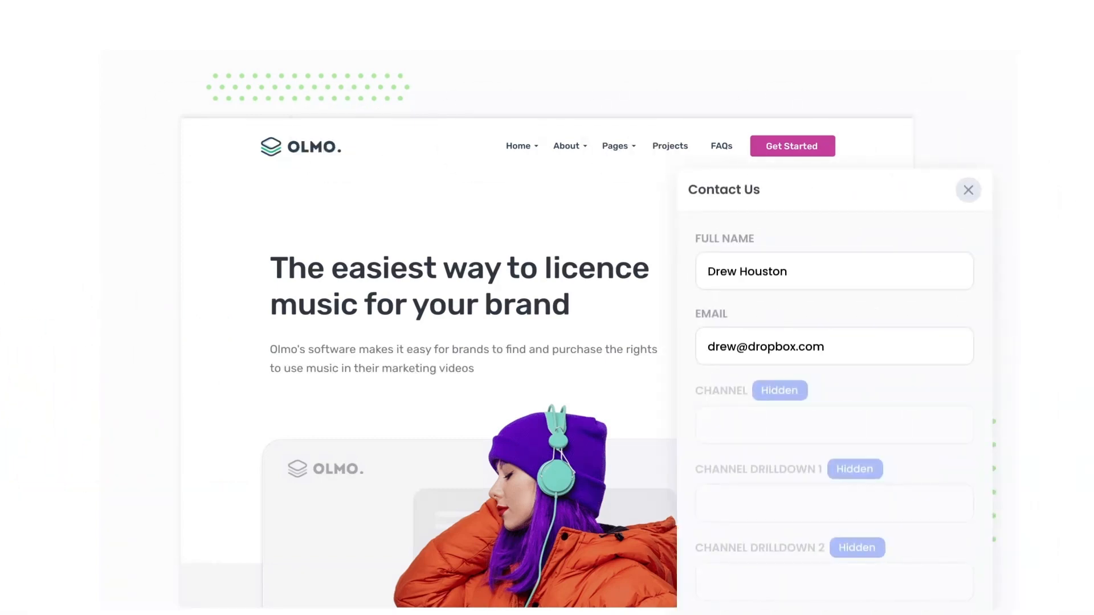
# Copy the Attributer tracking script from Step 1 of the Getting Started page
pyautogui.scroll(-3)
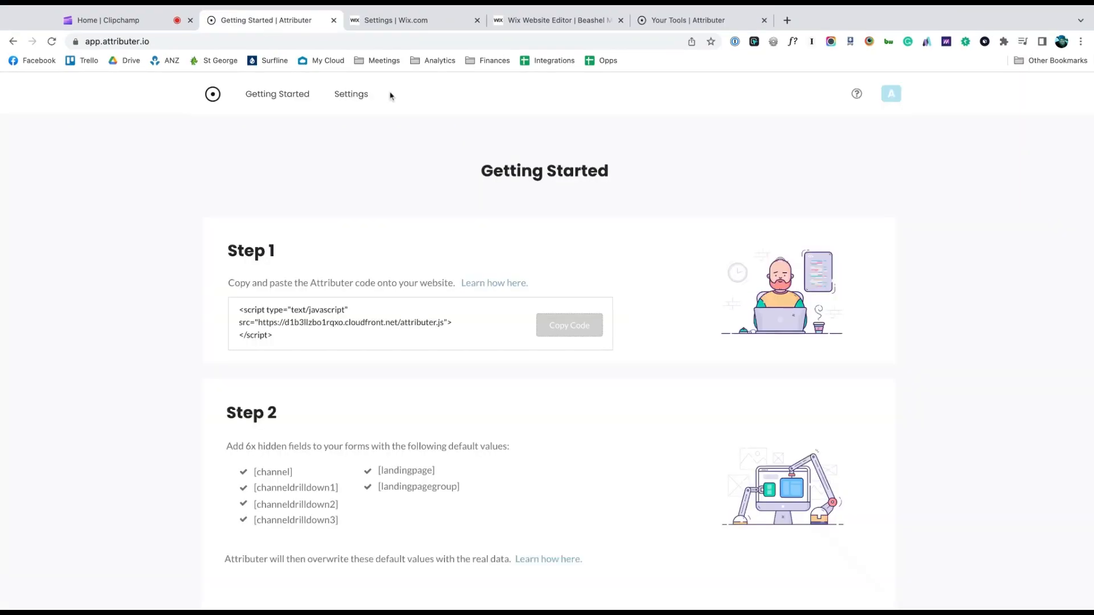
pyautogui.click(568, 325)
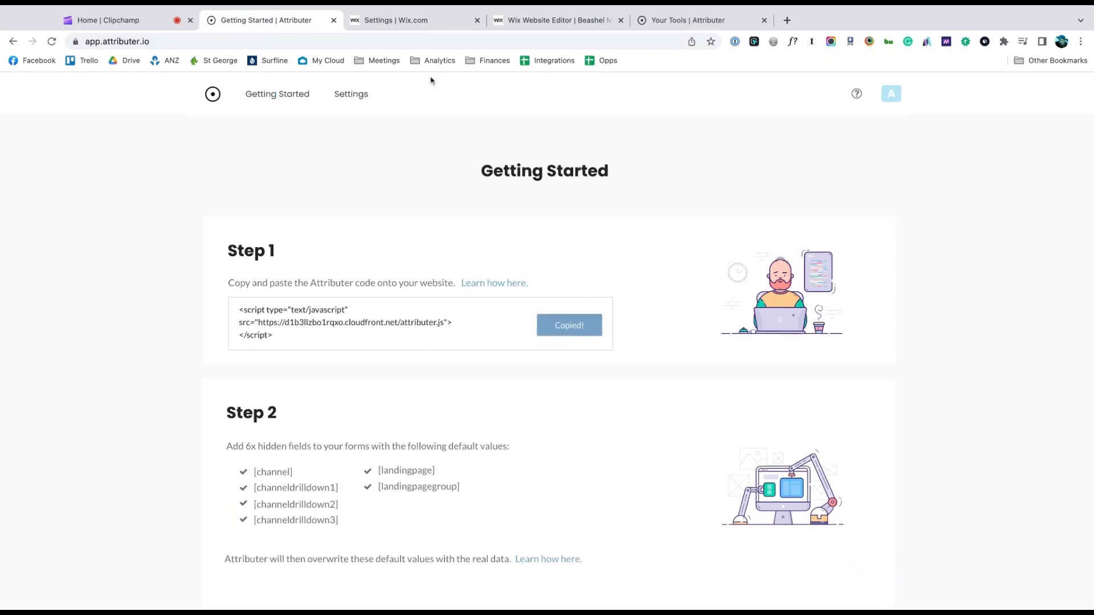
# Create a new Elementor Custom Code snippet titled Attributer holding the pasted script
pyautogui.click(446, 14)
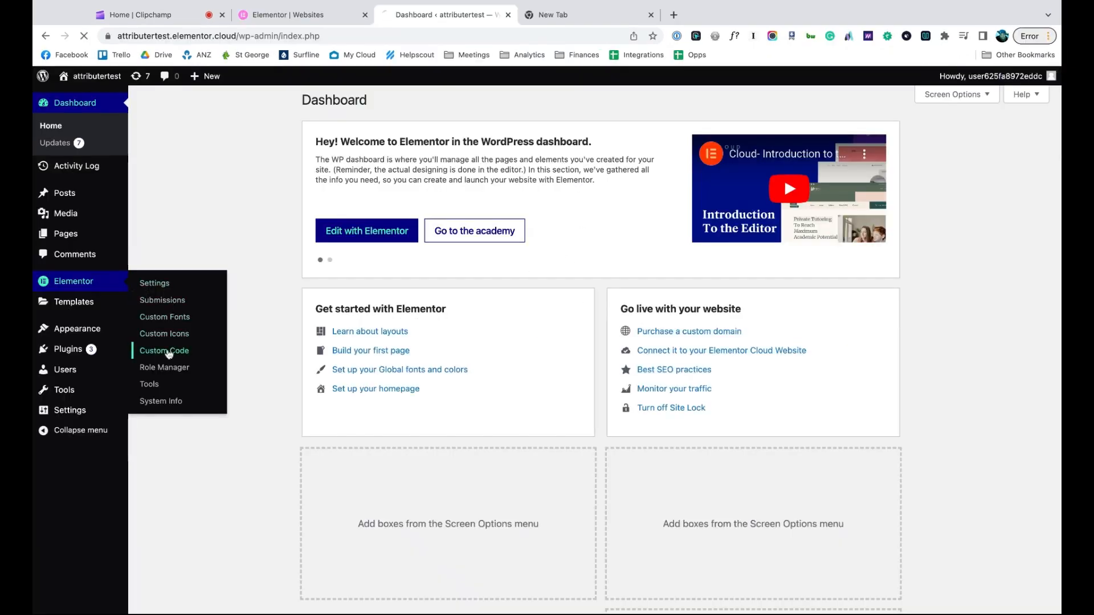
pyautogui.click(165, 350)
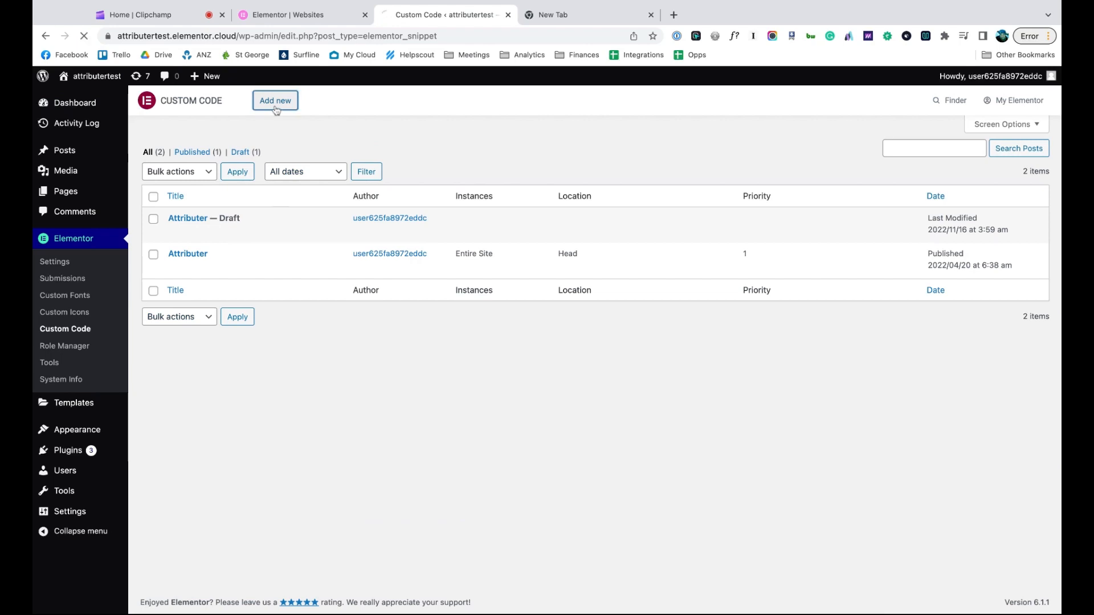
pyautogui.click(275, 100)
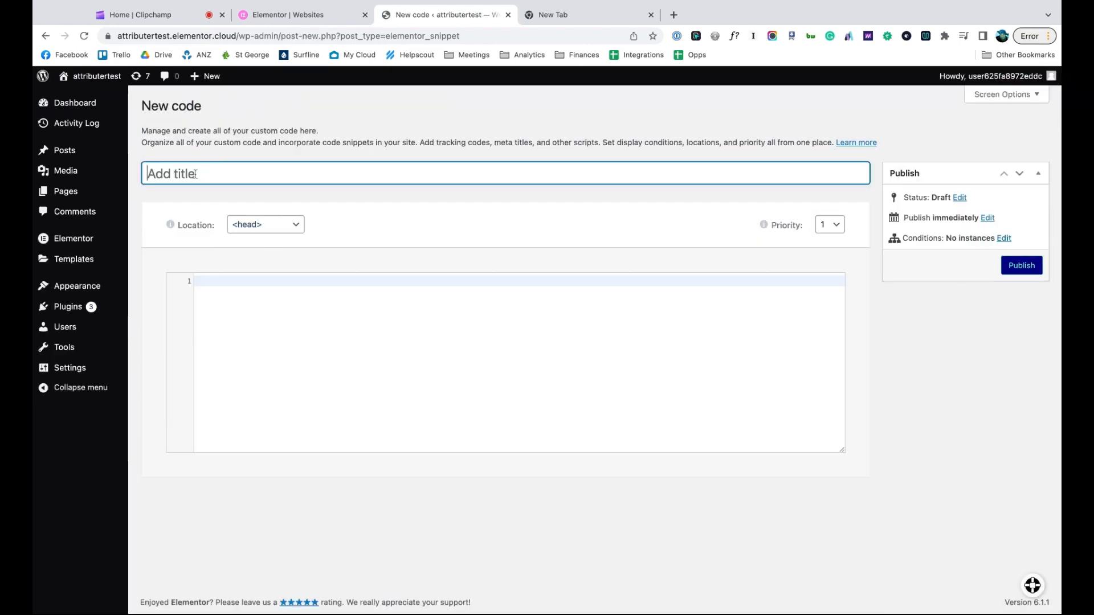
pyautogui.write('Attributer')
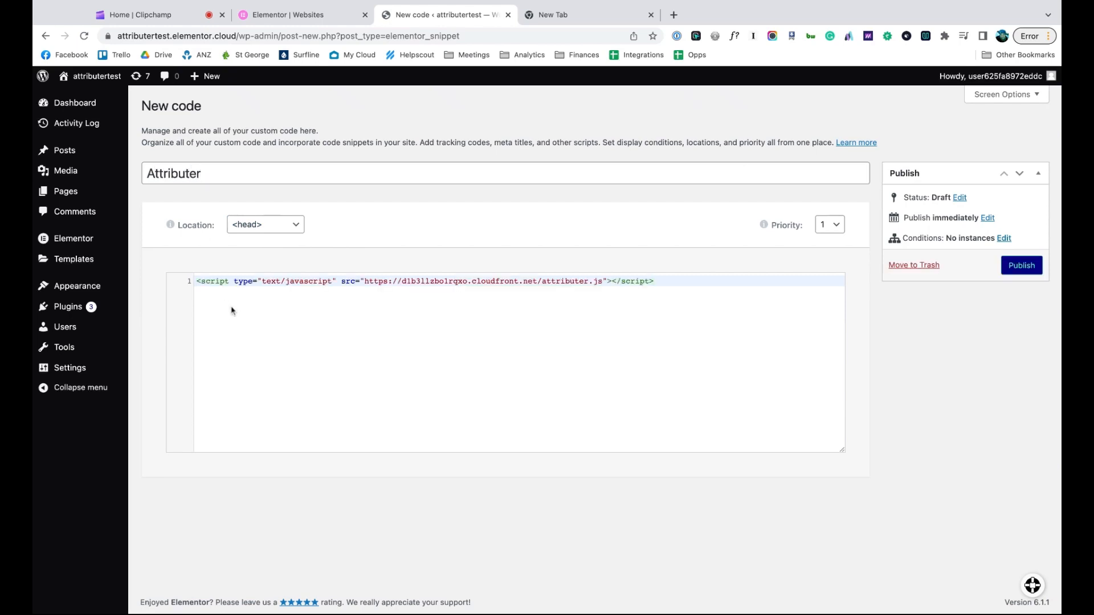
# Add new fields after Message on the contact form and make one a hidden Channel field
pyautogui.click(444, 15)
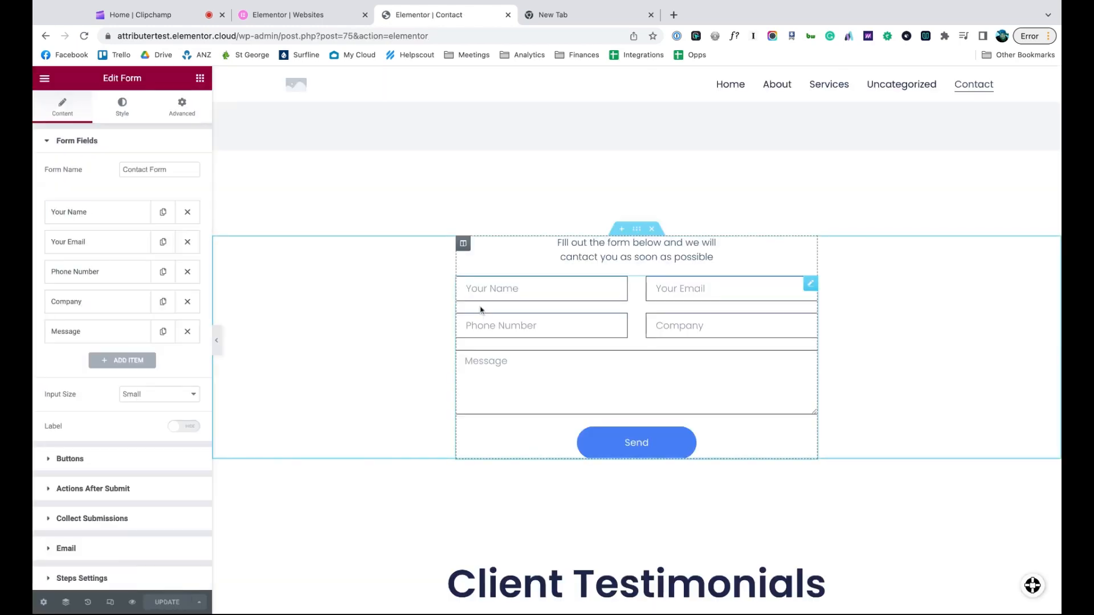
pyautogui.click(122, 361)
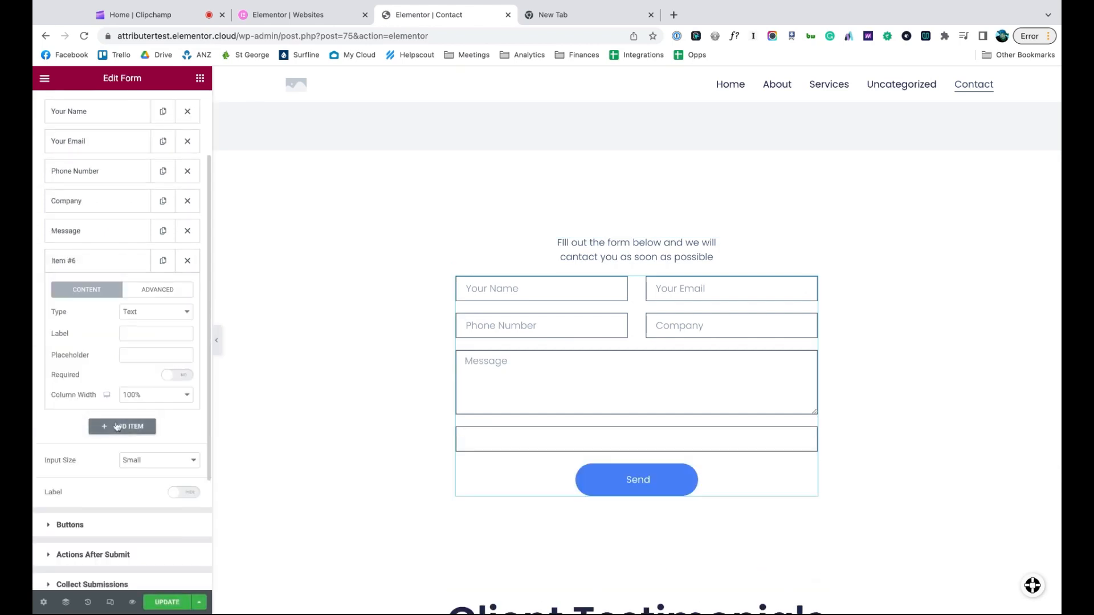
pyautogui.click(122, 426)
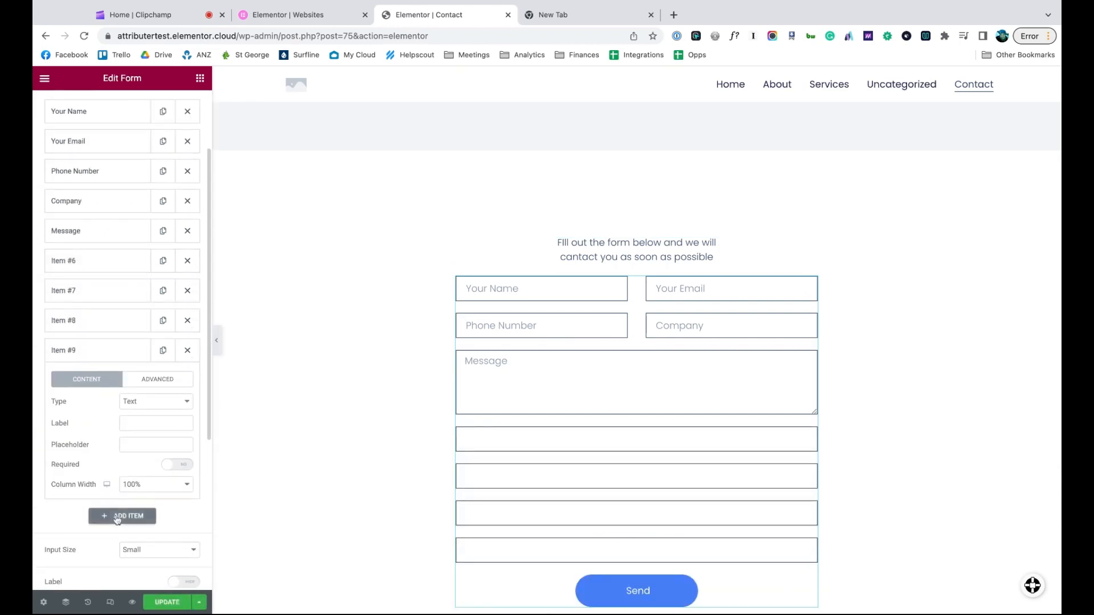
pyautogui.click(122, 515)
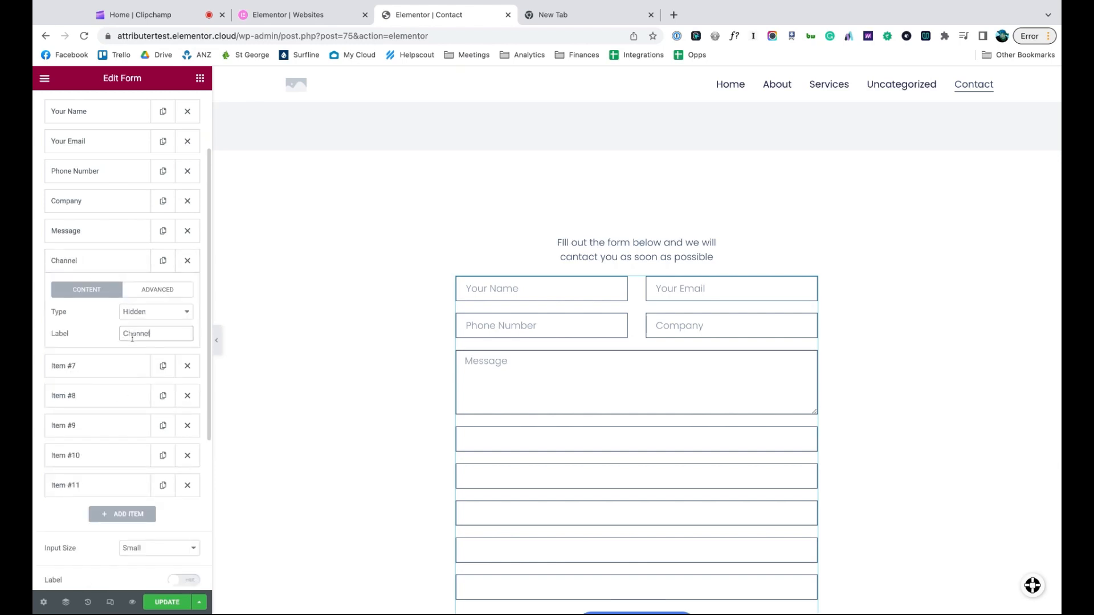
pyautogui.click(157, 289)
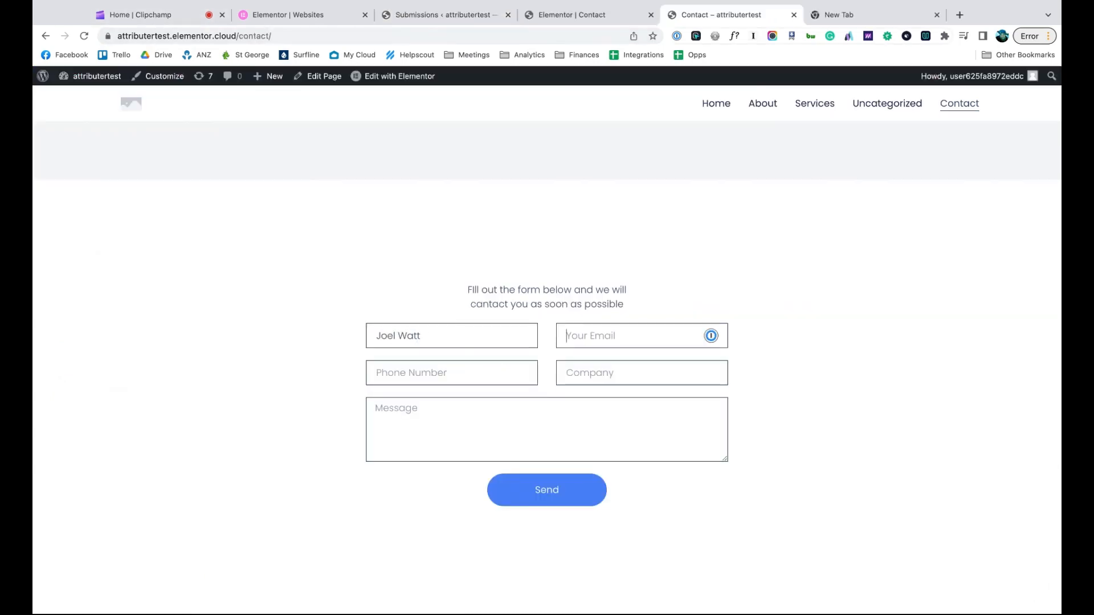
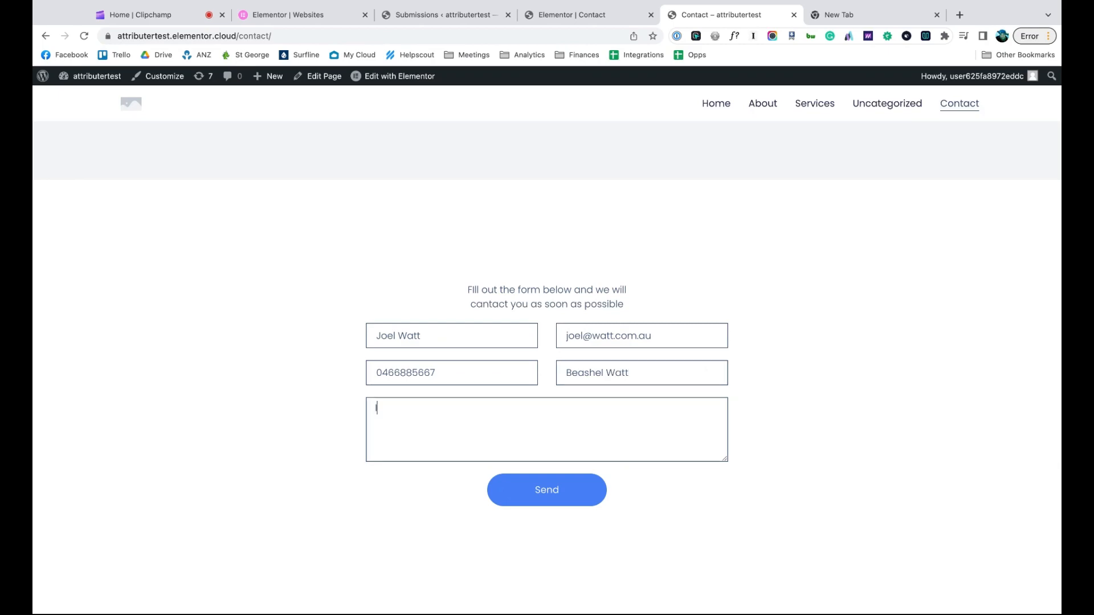
pyautogui.click(443, 15)
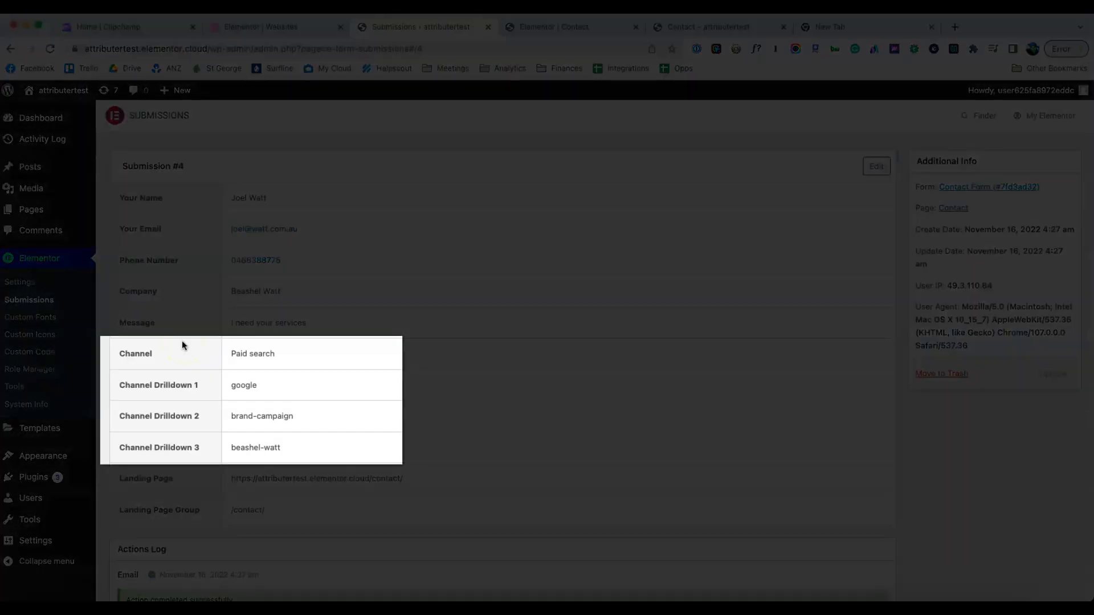
pyautogui.click(865, 27)
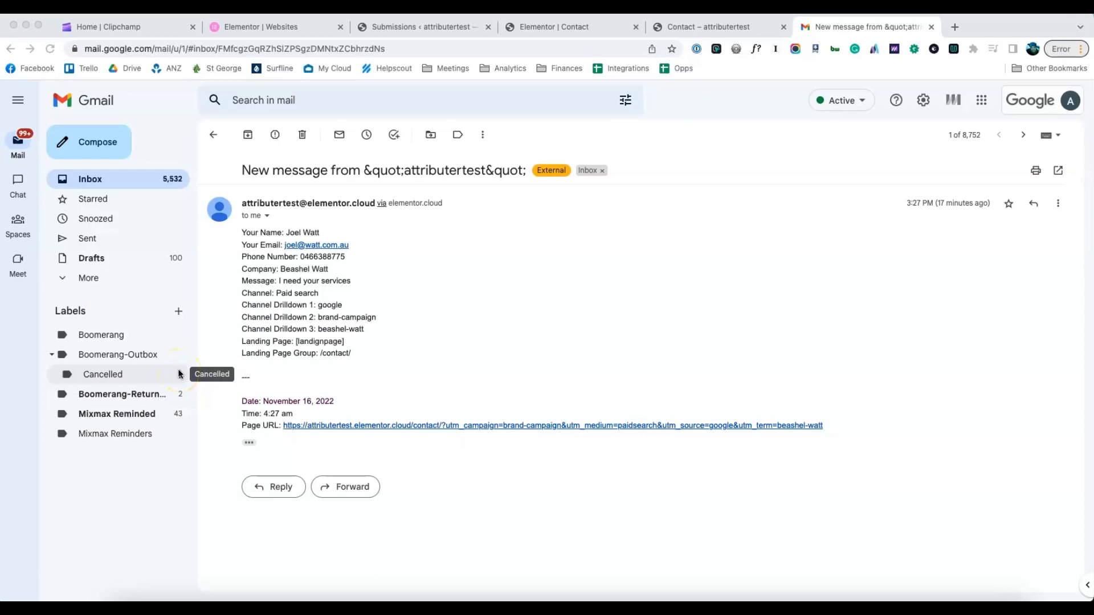